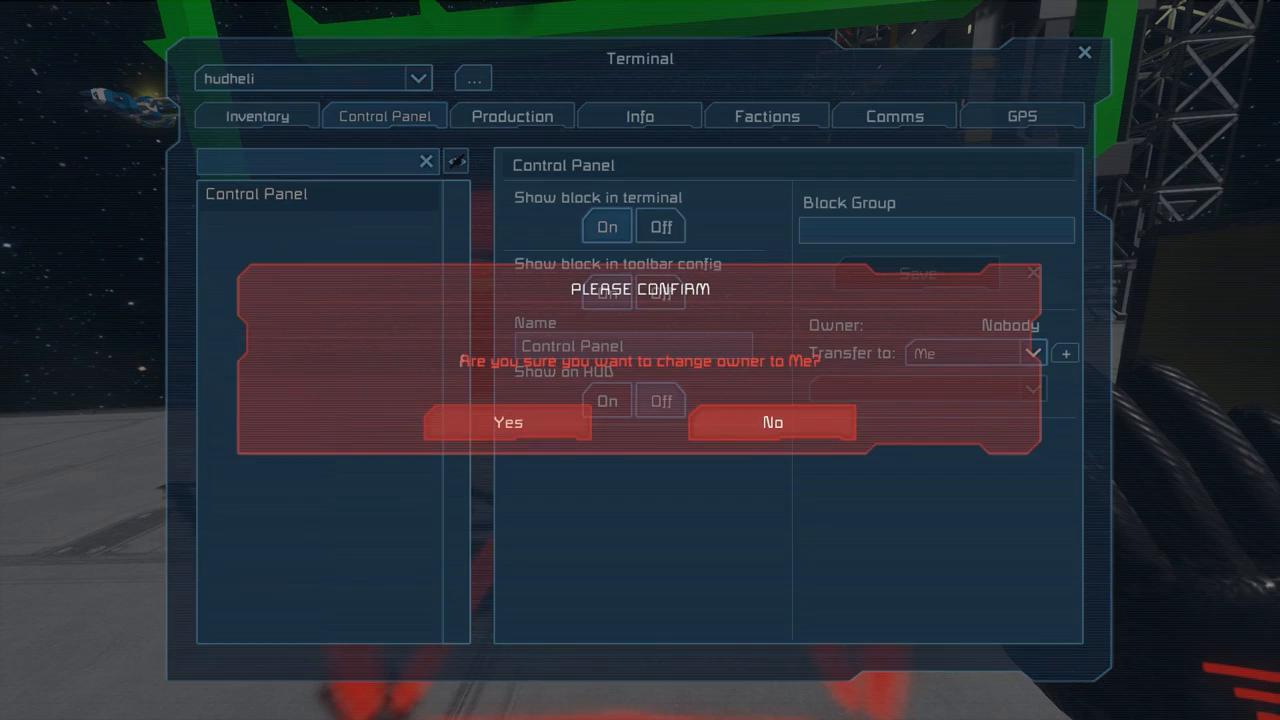
Confirm taking ownership of the hudheli control panel and view the grid's Info page
left_click(508, 421)
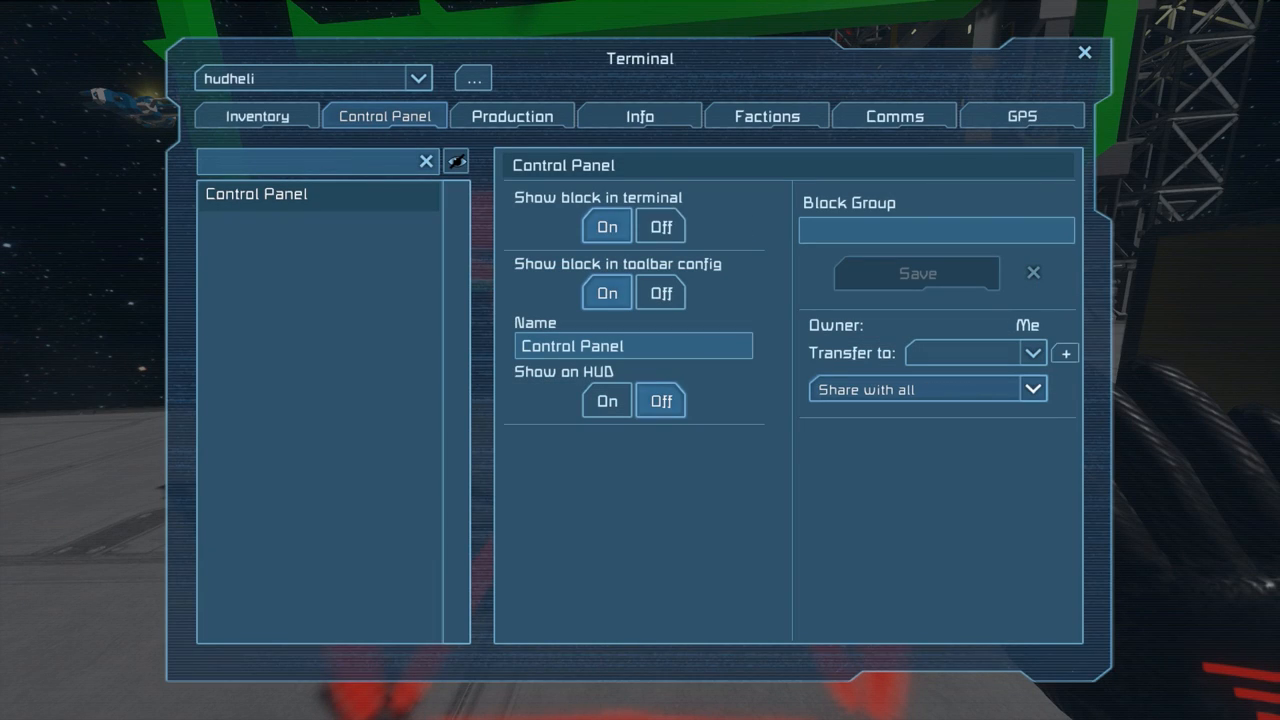
left_click(639, 116)
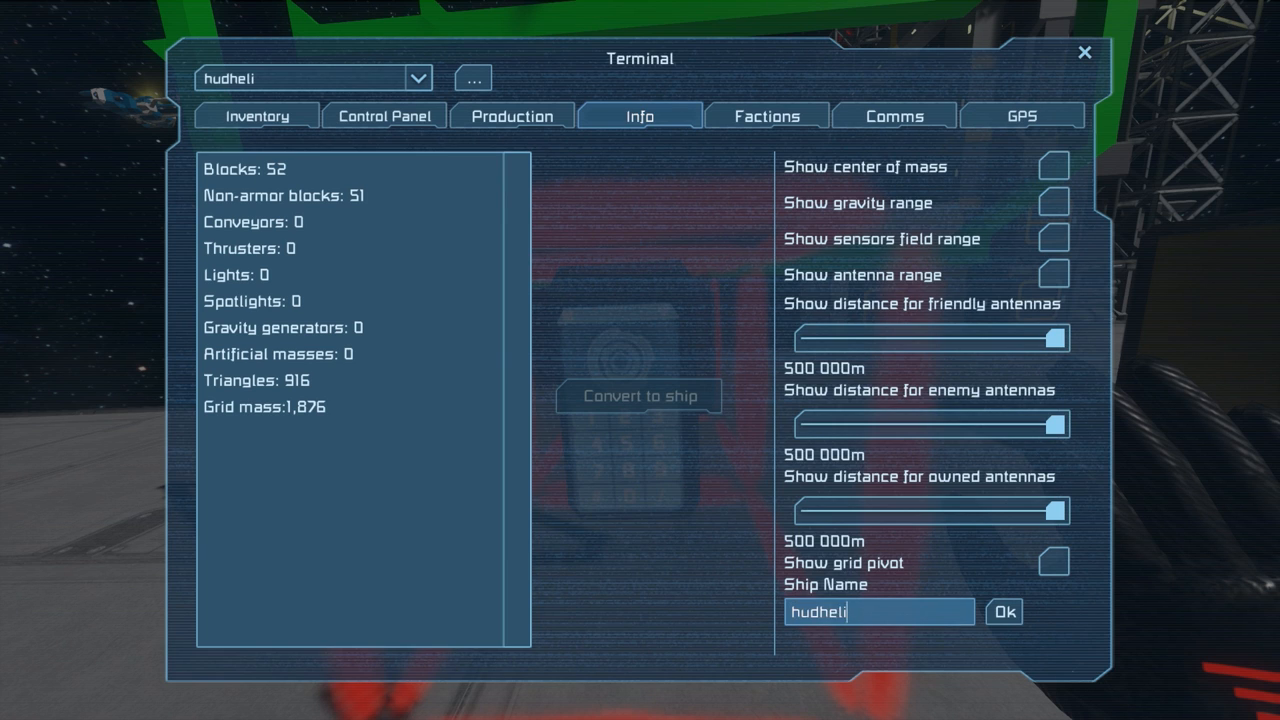
Change the ship name from hudheli to 'myhud' and confirm with Ok
type("my")
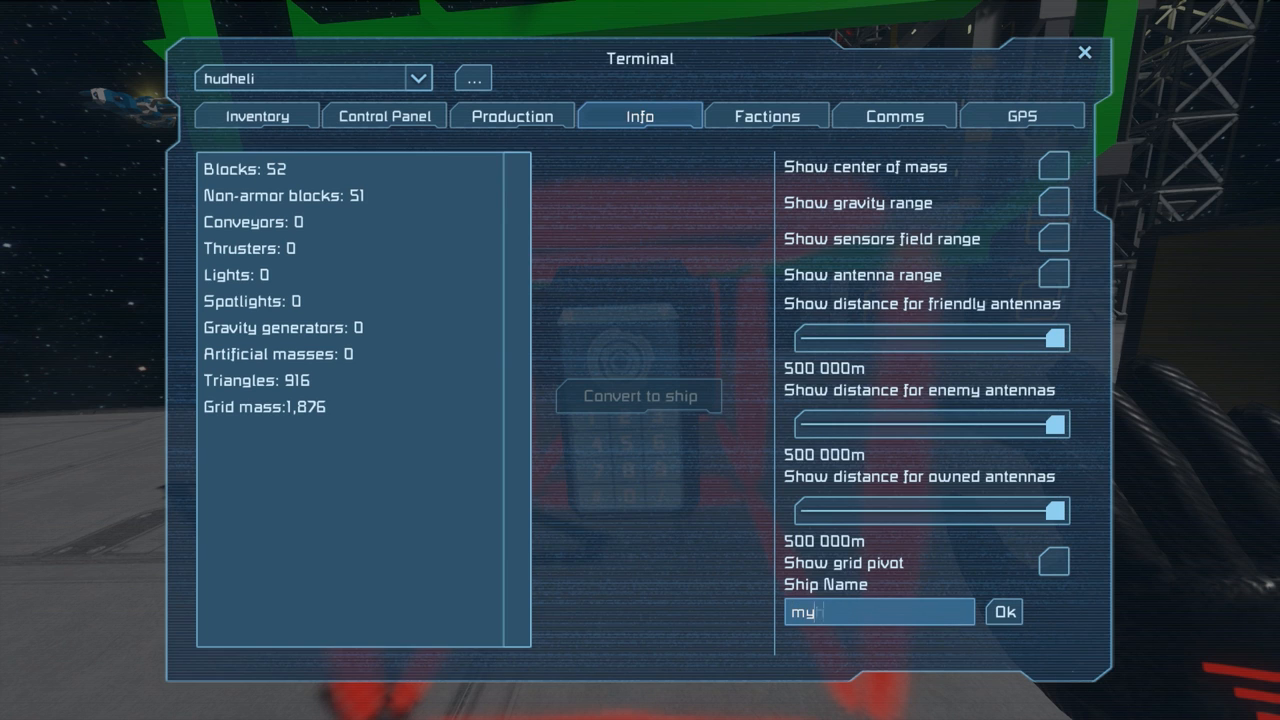
type("hud")
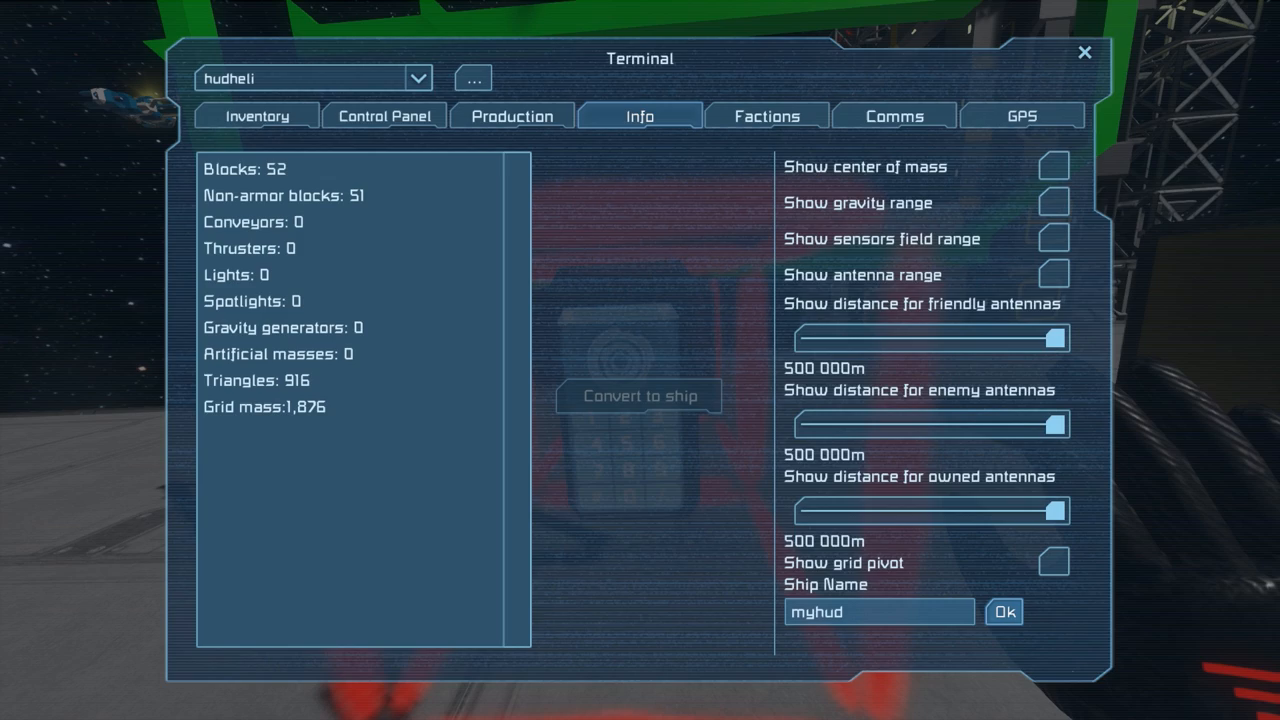
left_click(1084, 52)
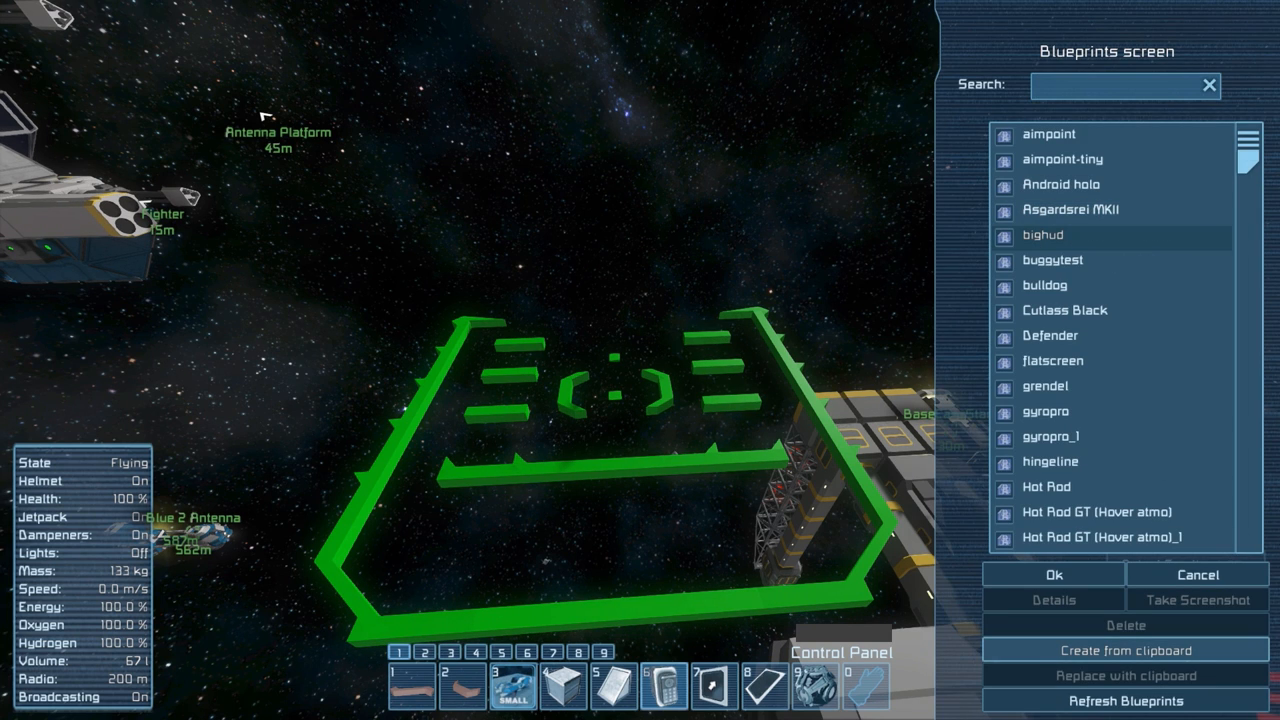
Scroll down through the saved blueprint list
scroll("down", 3)
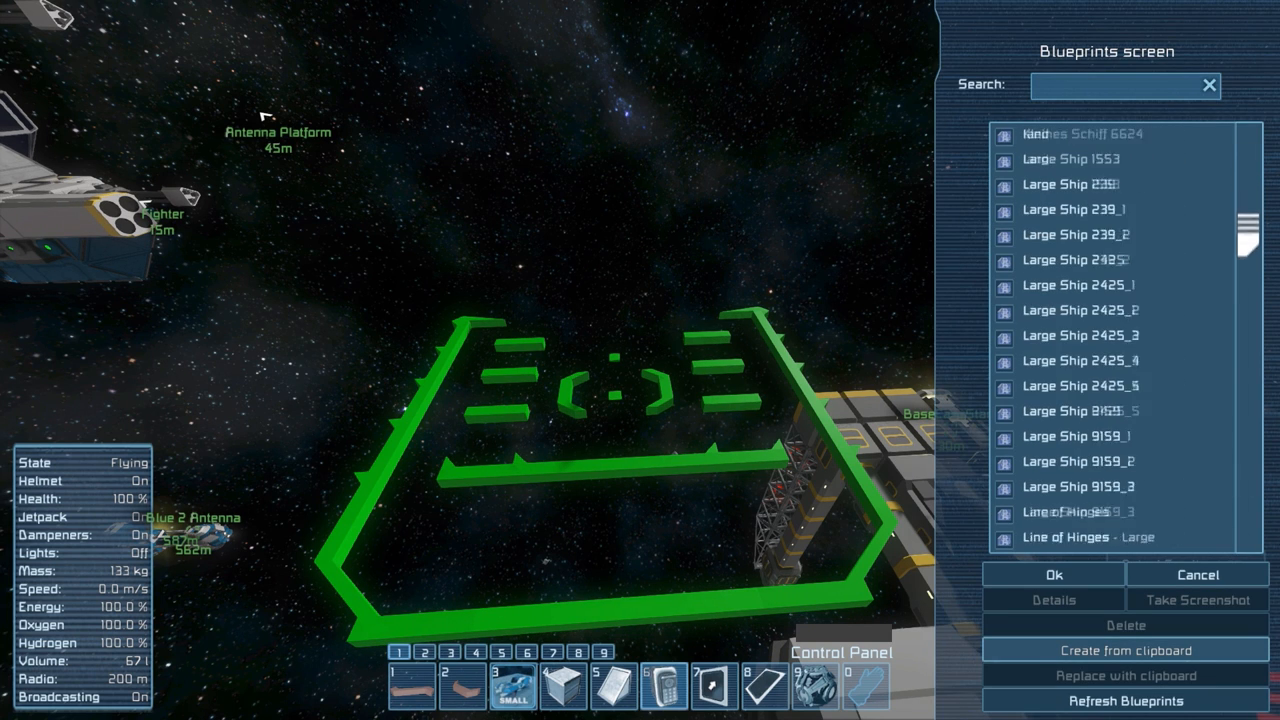
scroll("down", 3)
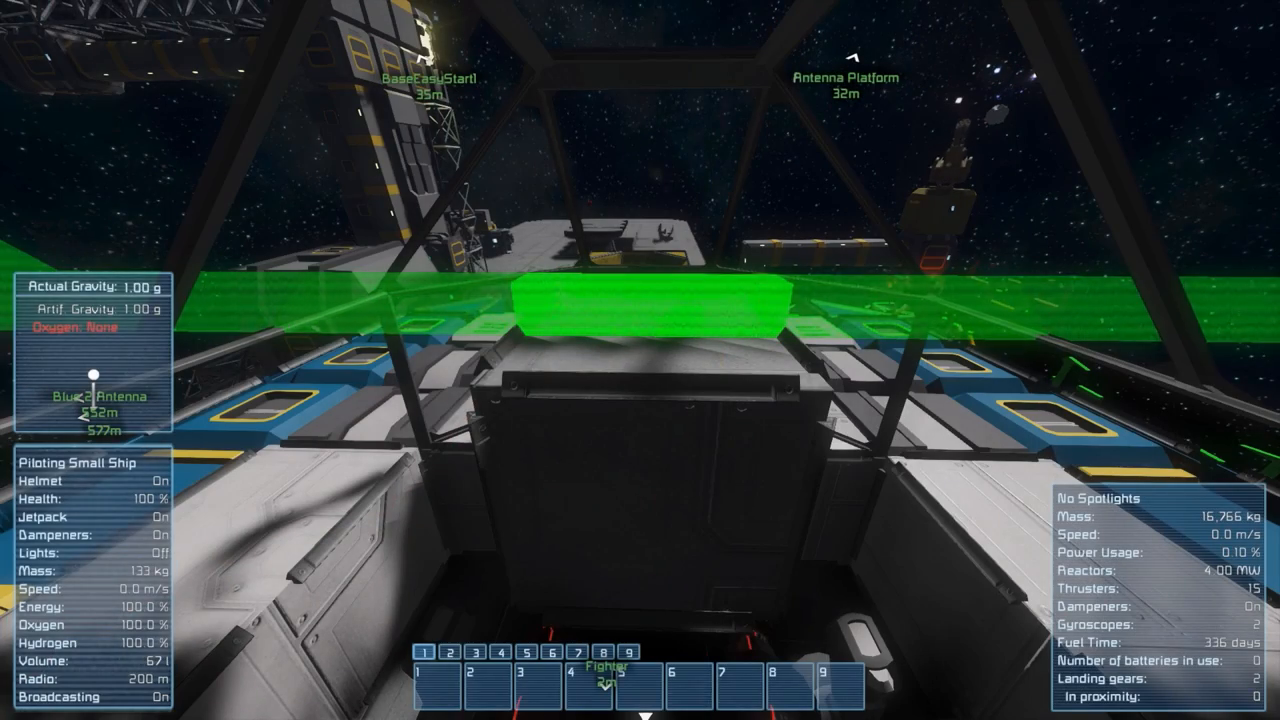
Open the game menu's Options and pick an options category
key("Escape")
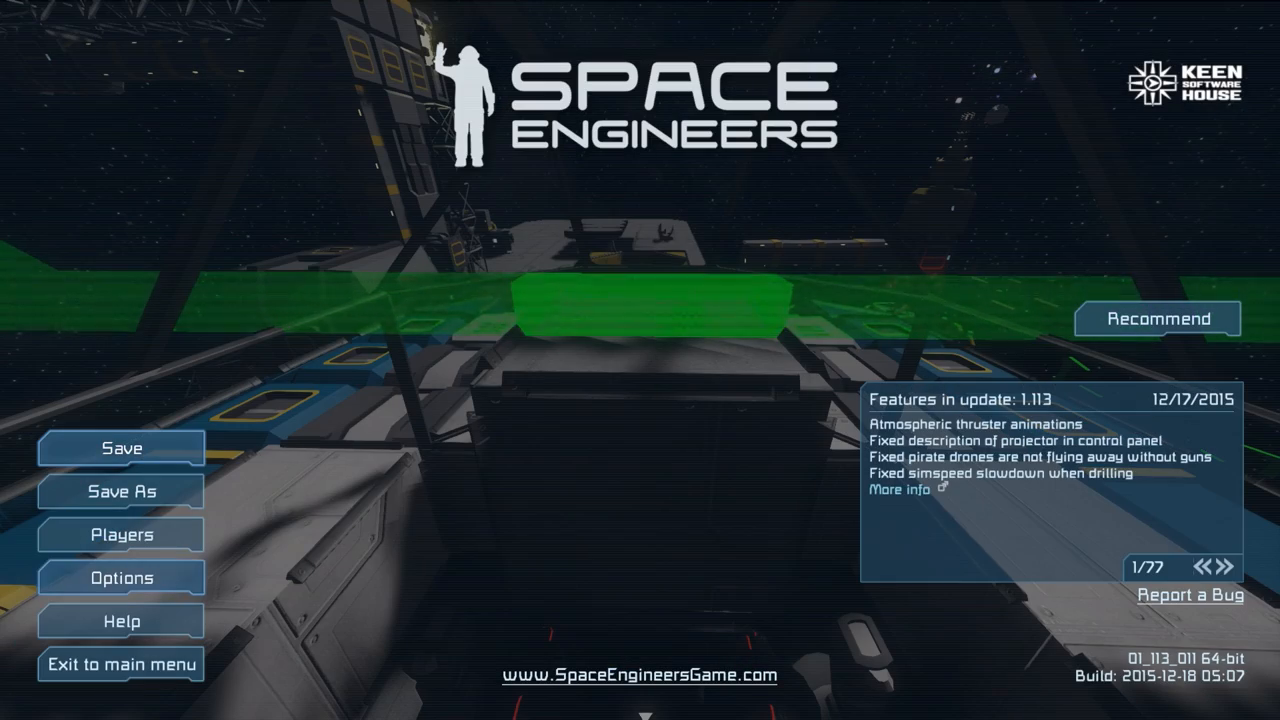
left_click(120, 577)
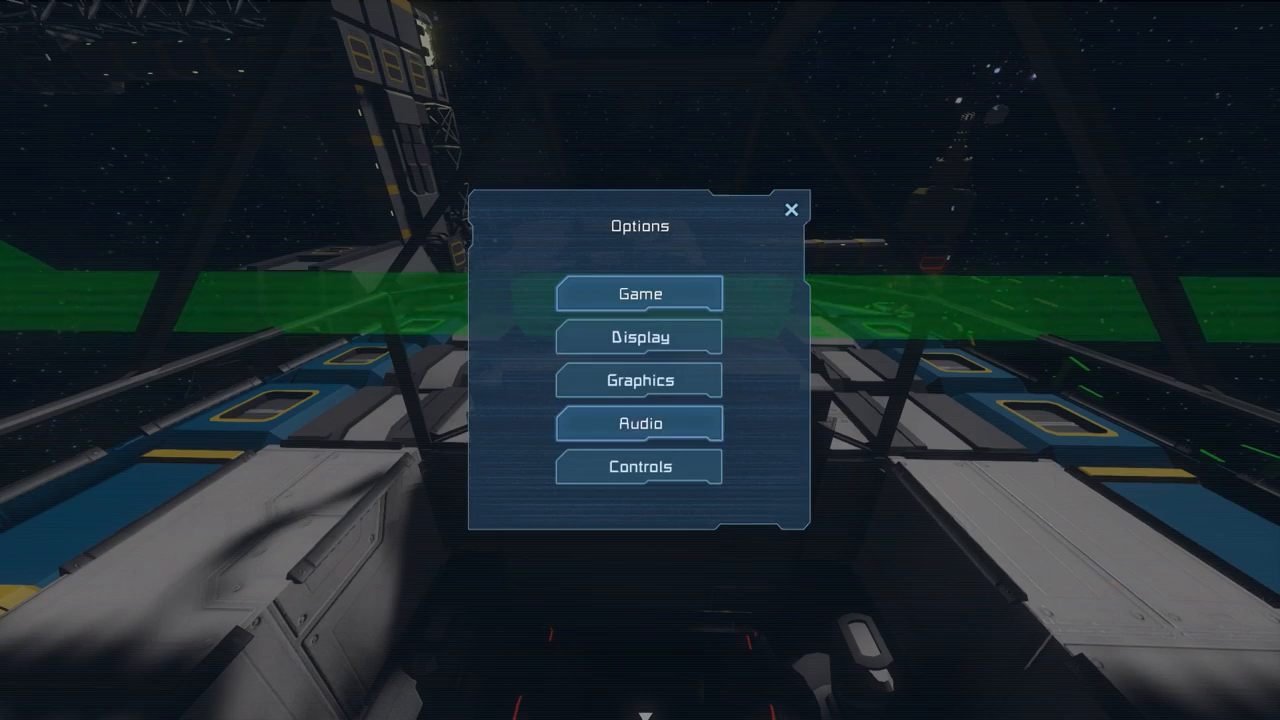
left_click(639, 293)
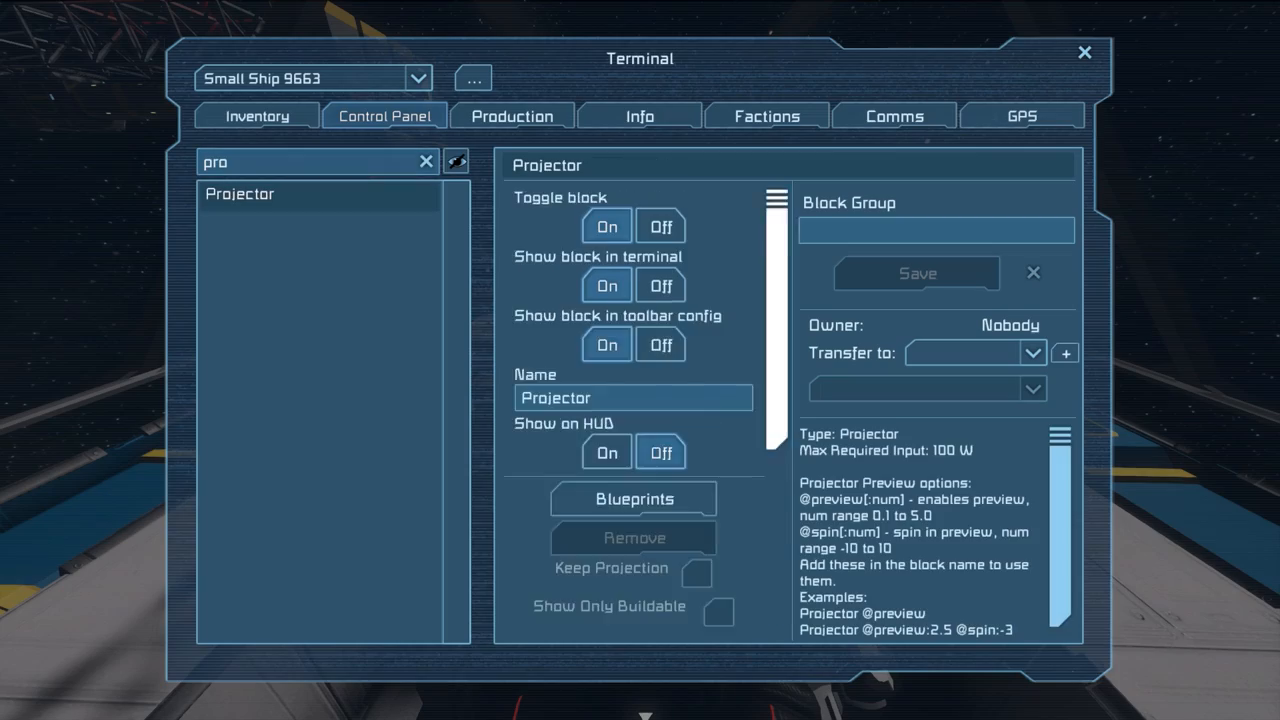
left_click(633, 498)
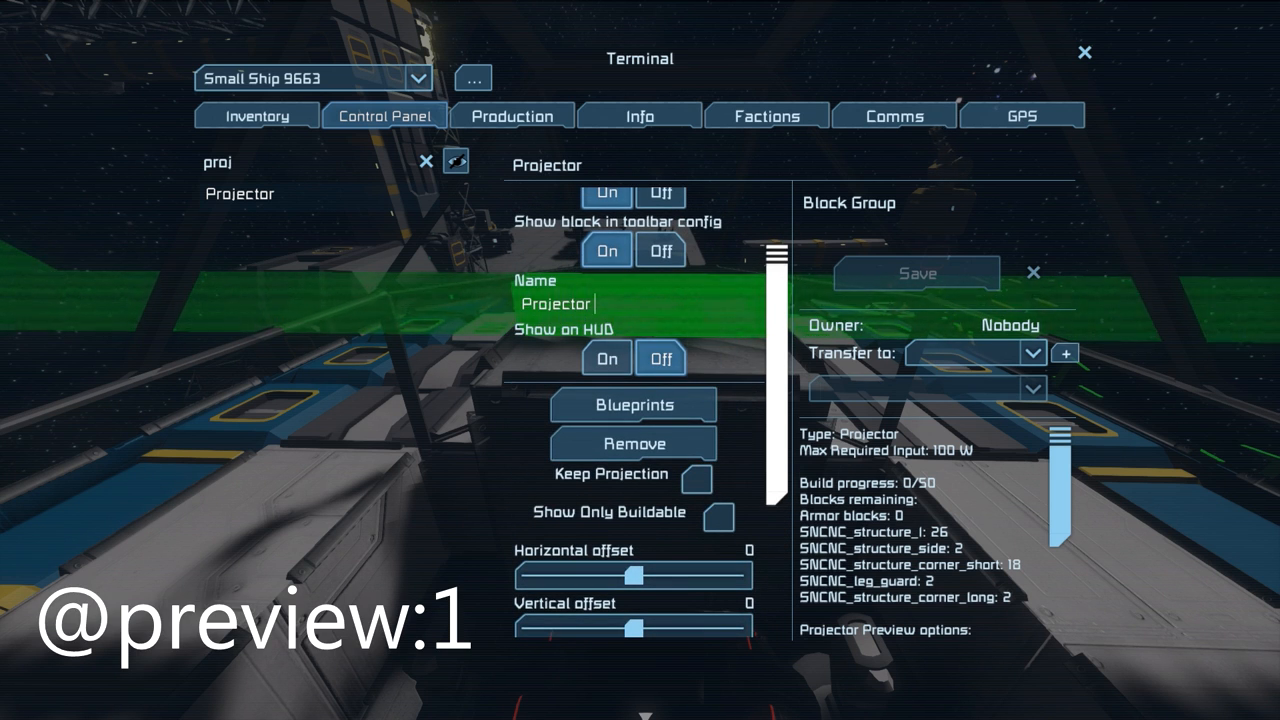
type("@preview:1")
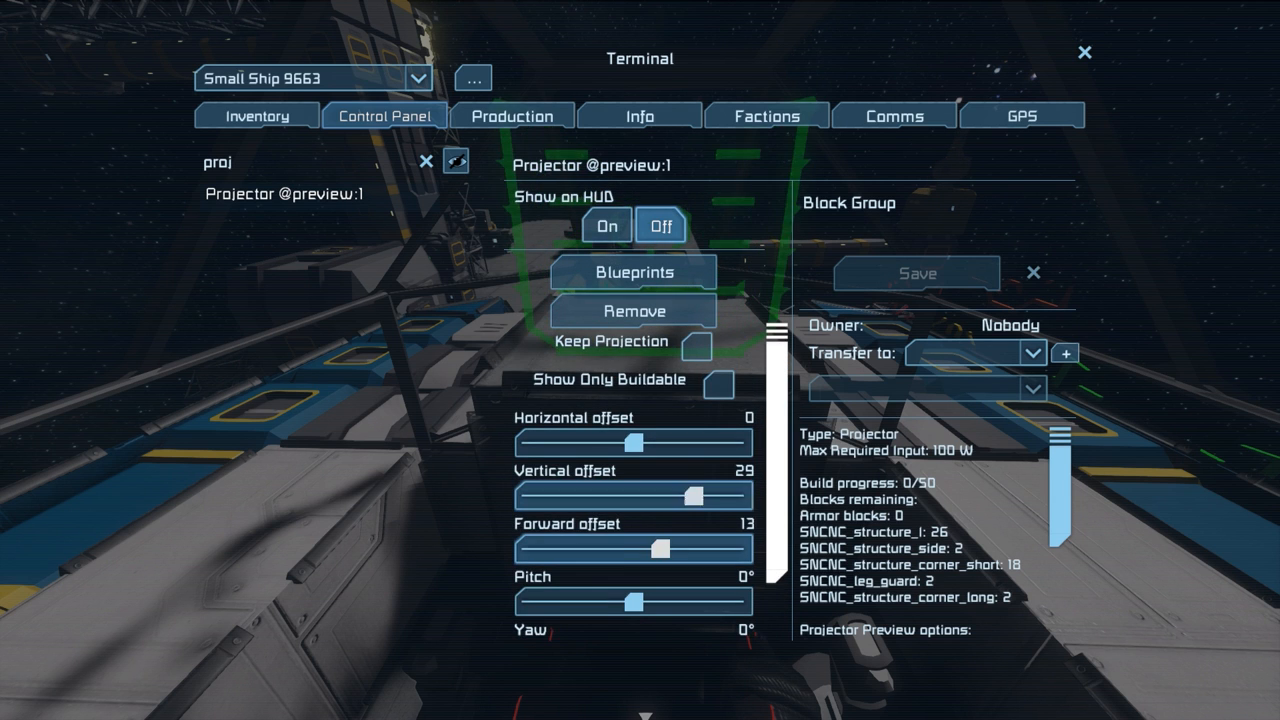
Drag the projector's forward offset down to 7 and close the Terminal
left_click_drag(656, 549, 640, 549)
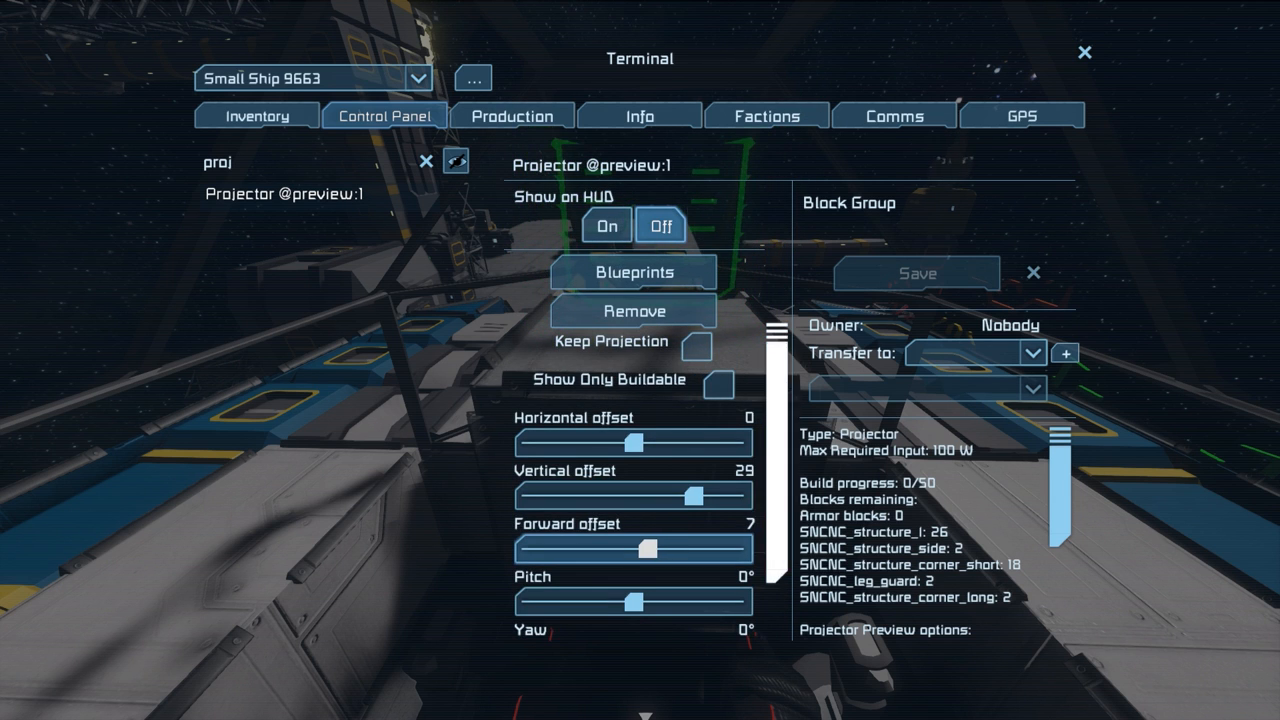
left_click(1083, 52)
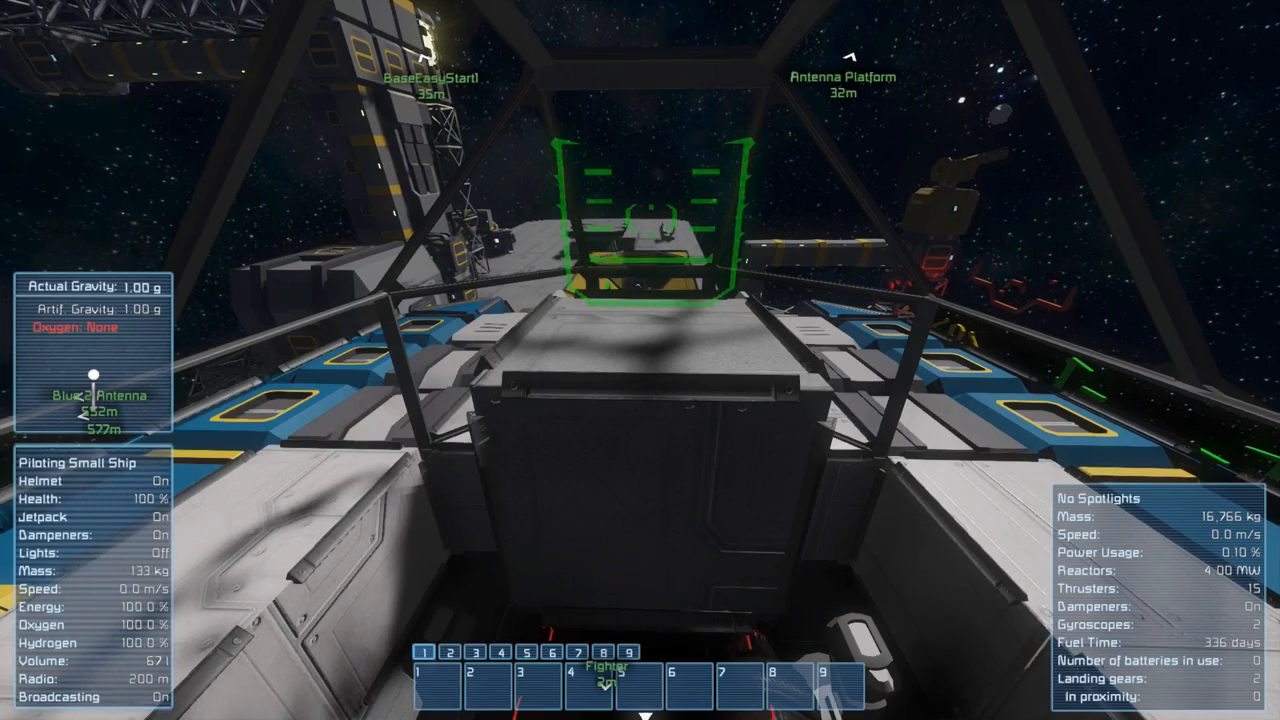